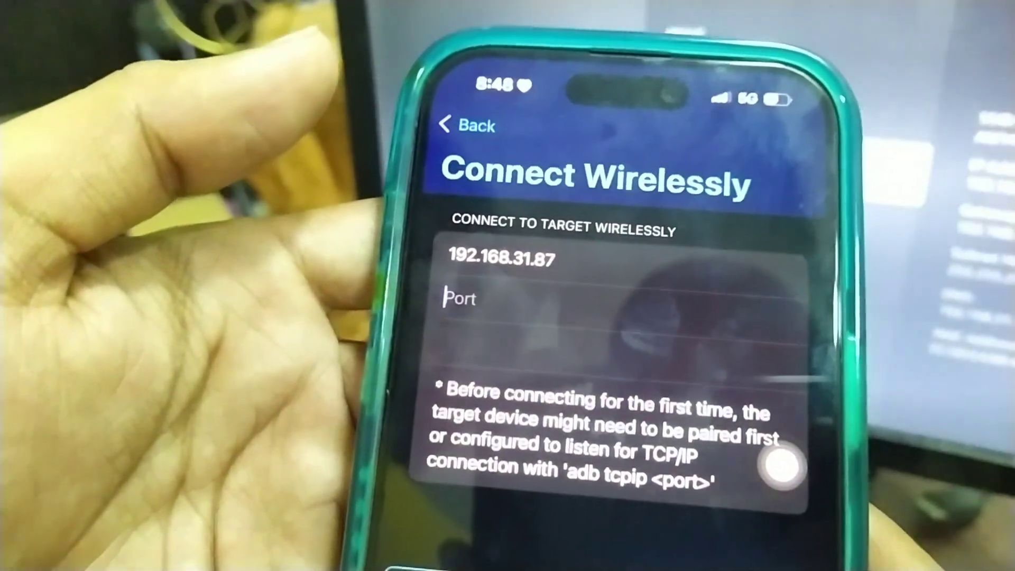
- Connect wirelessly to the Fire TV at 192.168.31.87 on port 5555
type("5555")
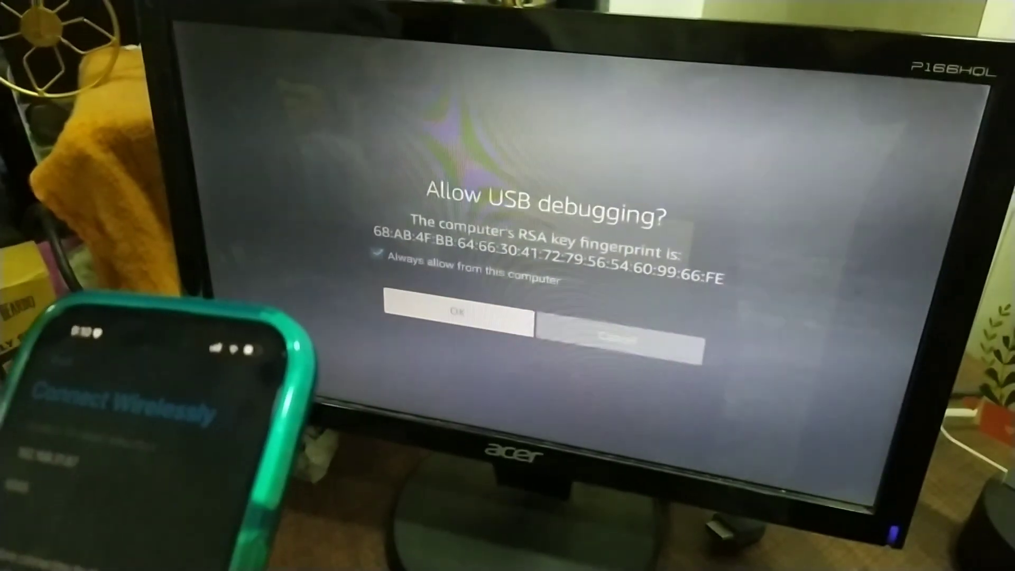
- Confirm the USB debugging prompt with 'Always allow from this computer' kept checked
left_click(454, 315)
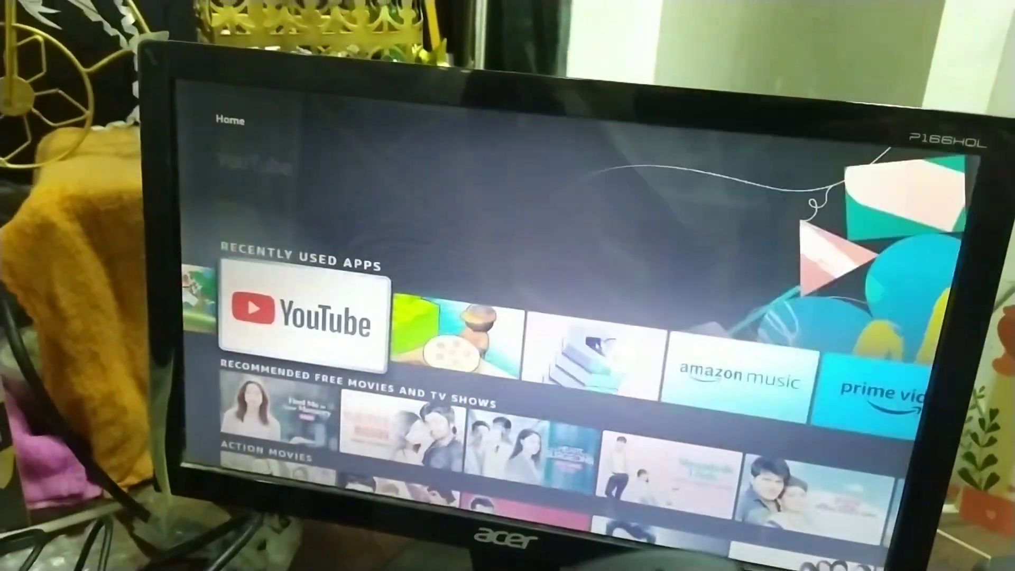
- Launch YouTube and play 'NZ vs AUS 1st Test - Cricket Highlights' from Recommended
left_click(304, 322)
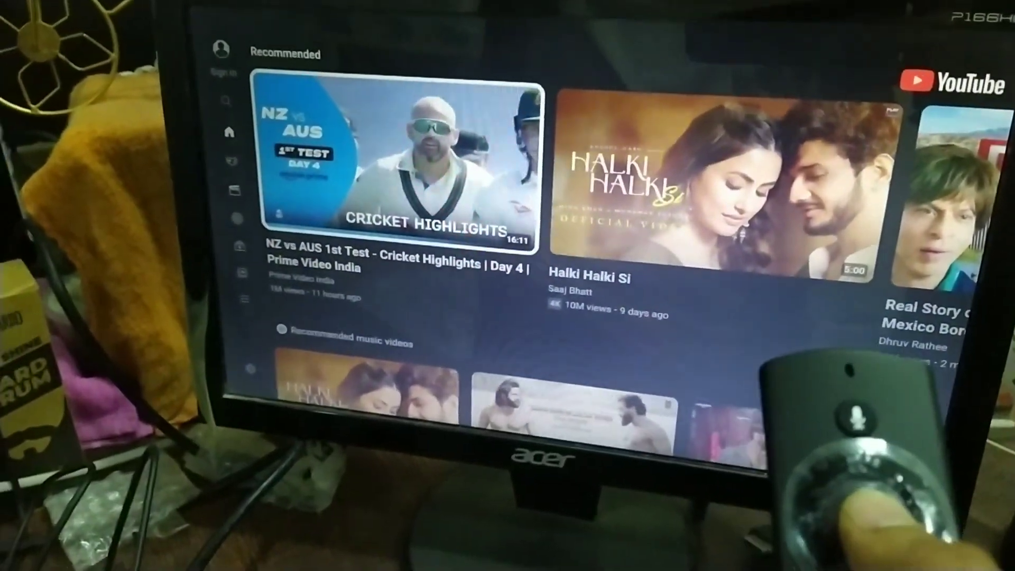
left_click(394, 162)
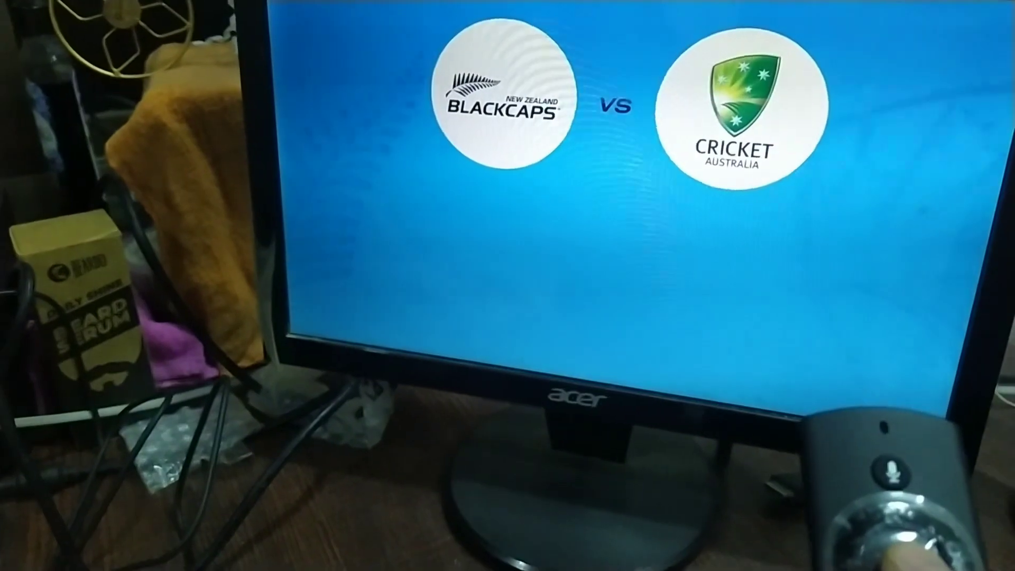